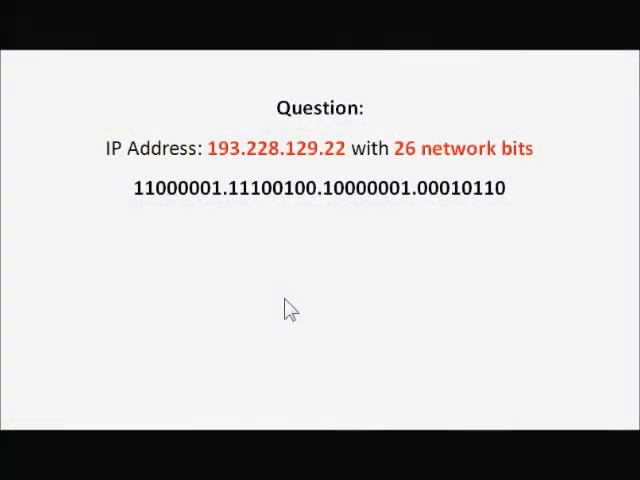
{"action": "mouse_move", "coordinate": [164, 224]}
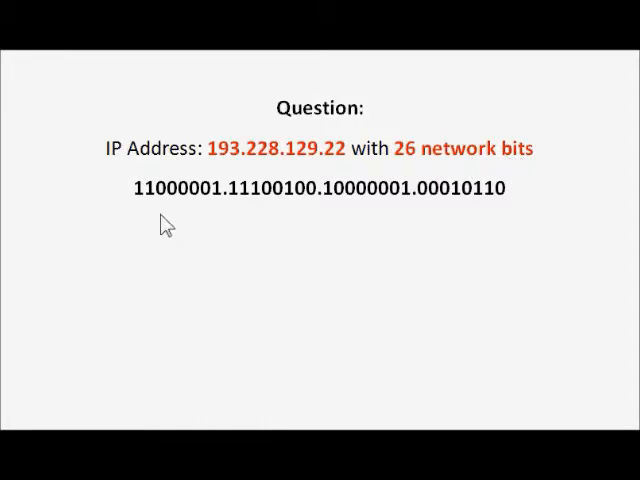
{"action": "mouse_move", "coordinate": [394, 220]}
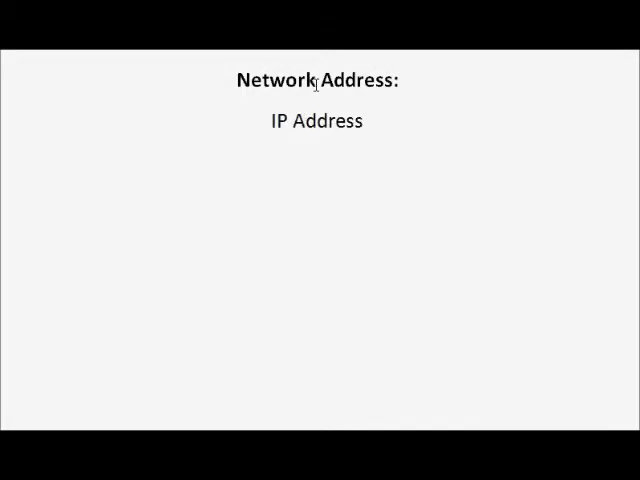
- Write 'AND Network Mask' and the IP's binary form 11000001.11100100.10000001..
{"action": "type", "text": "AND Net"}
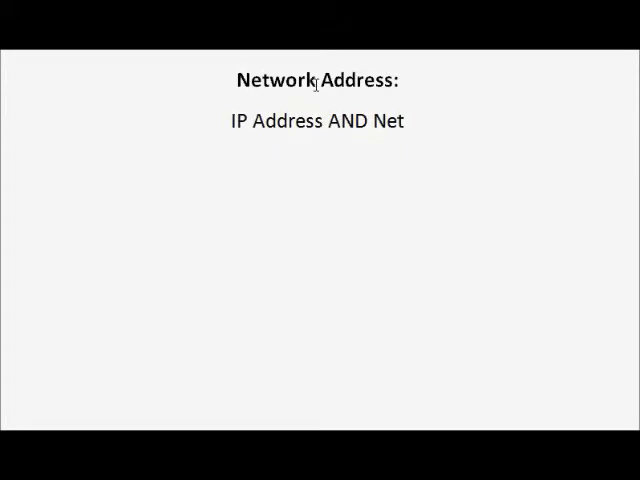
{"action": "type", "text": "work Mask"}
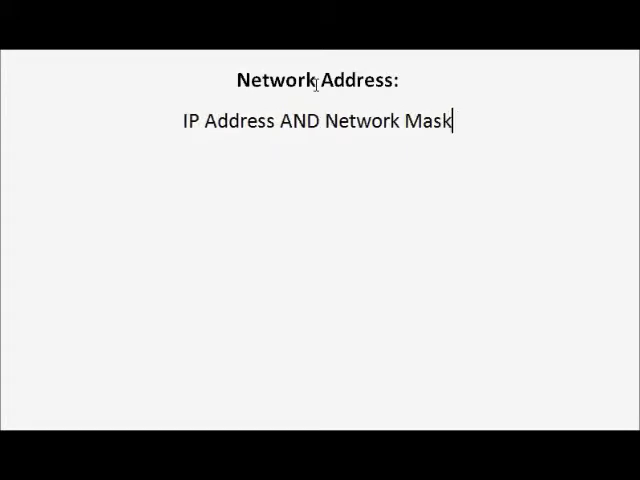
{"action": "type", "text": "11000001."}
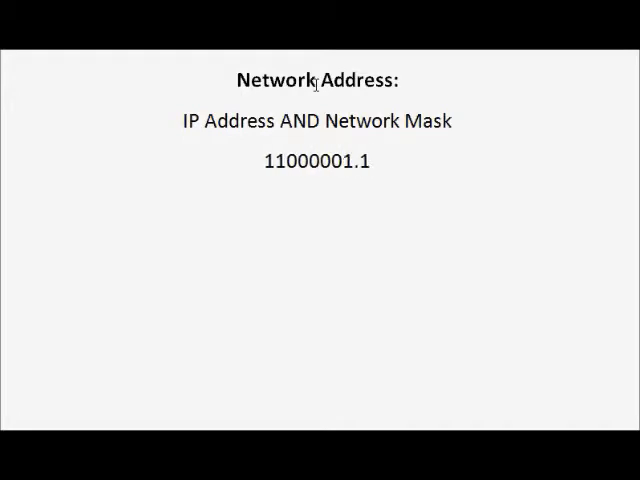
{"action": "type", "text": "11100100."}
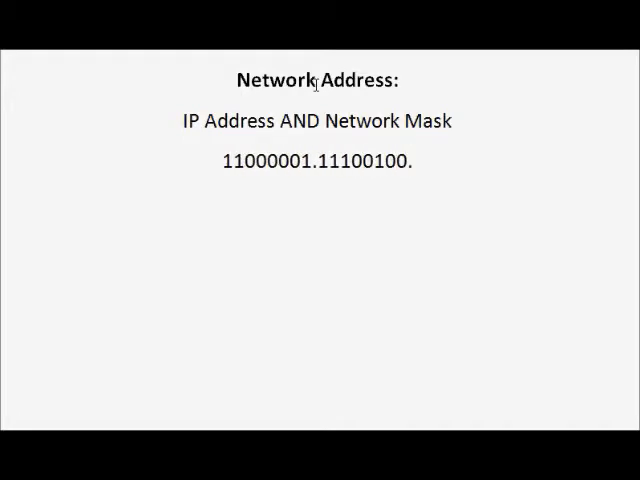
{"action": "type", "text": "10000001.00010110"}
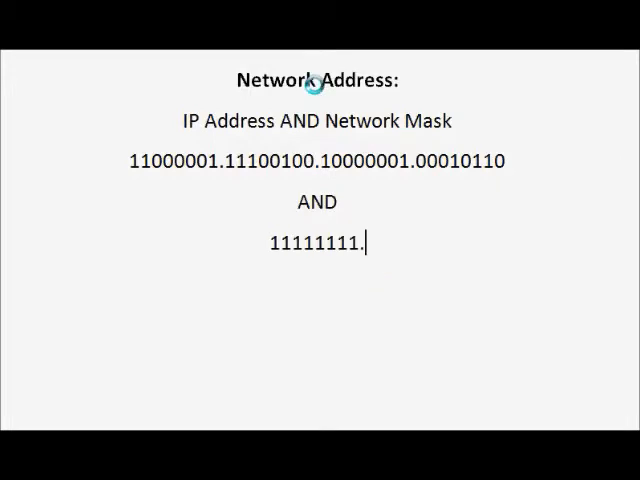
- Write the 26-bit binary mask 11111111.11111111.11111111.11000000 beneath the IP
{"action": "type", "text": "11111111. 11111111.1"}
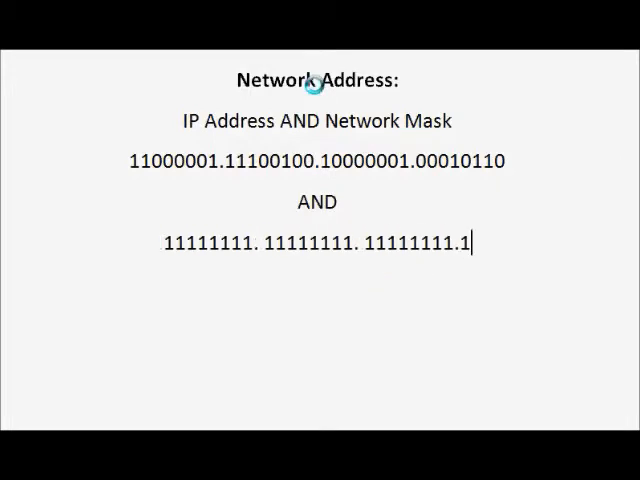
{"action": "type", "text": "1000000"}
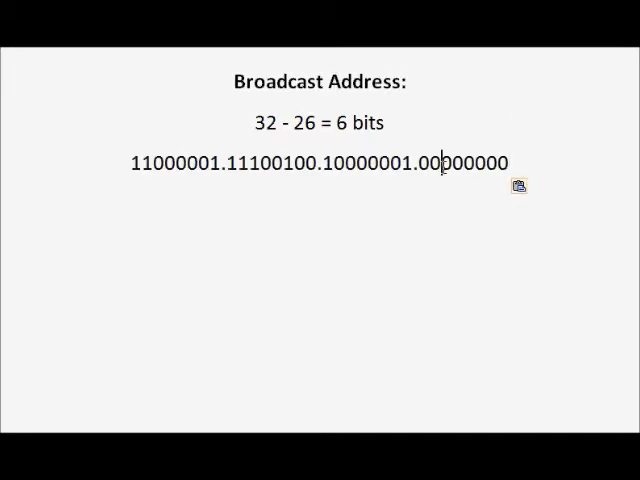
- Select the six host bits in the last octet of the binary address
{"action": "left_click_drag", "start_coordinate": [450, 162], "coordinate": [508, 162]}
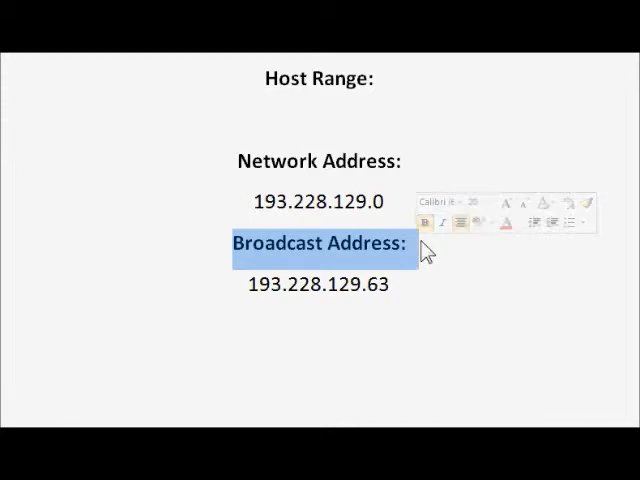
- Write '+1' and the 193.228.129 host addresses under each address and beside Host Range
{"action": "type", "text": "+1"}
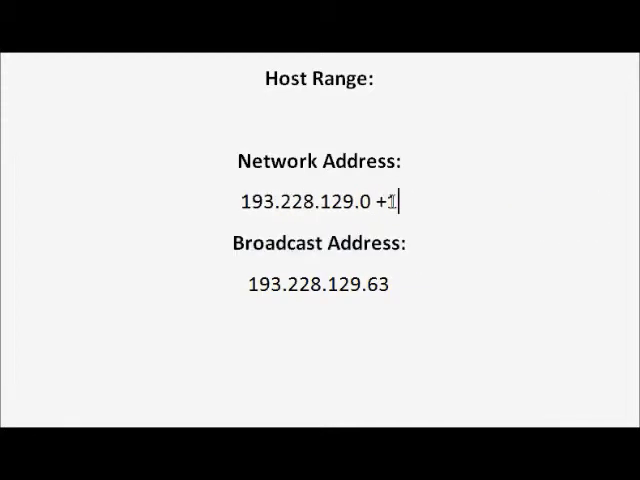
{"action": "type", "text": "193.228.129."}
{"action": "left_click", "coordinate": [318, 284]}
{"action": "type", "text": " -"}
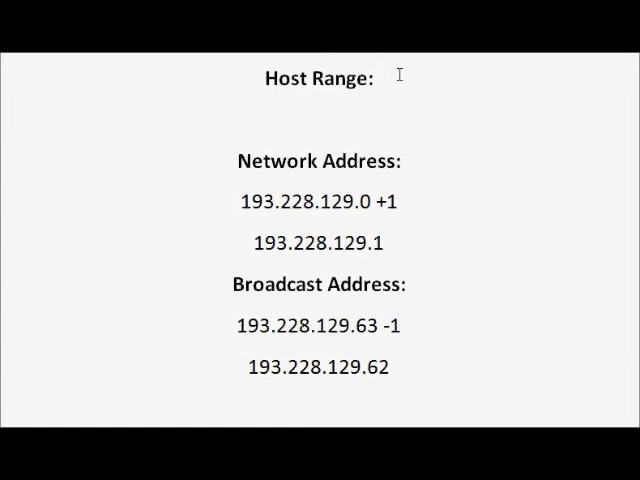
{"action": "type", "text": "193.228.129.1 -"}
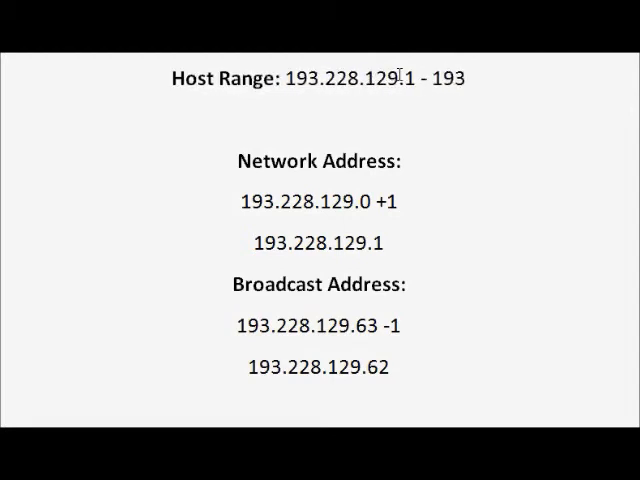
{"action": "type", "text": "193.228.12"}
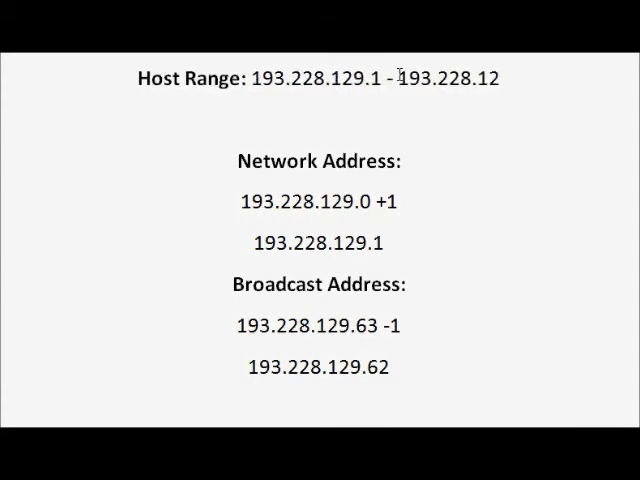